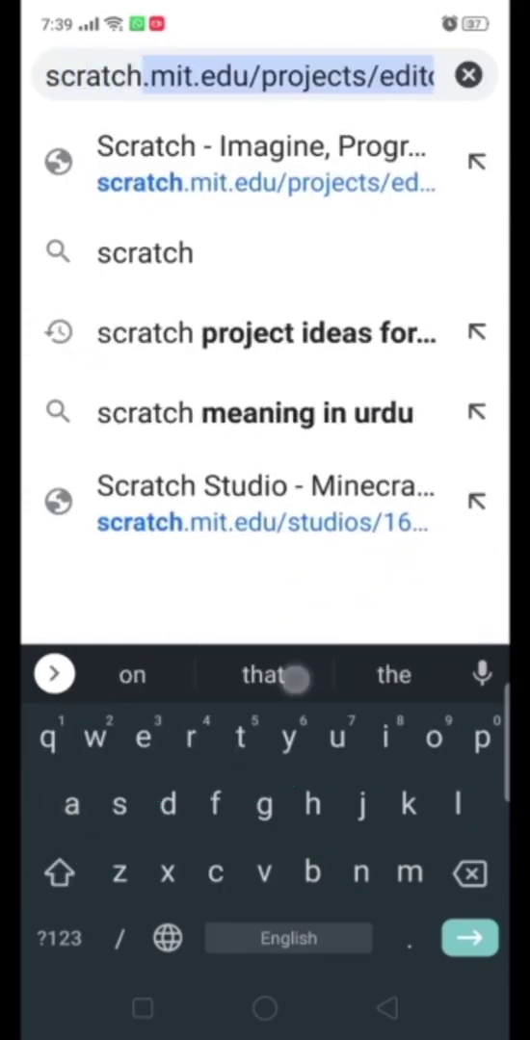
Reach the Scratch editor from scratch.mit.edu and dismiss the Tutorials panel.
left_click(266, 164)
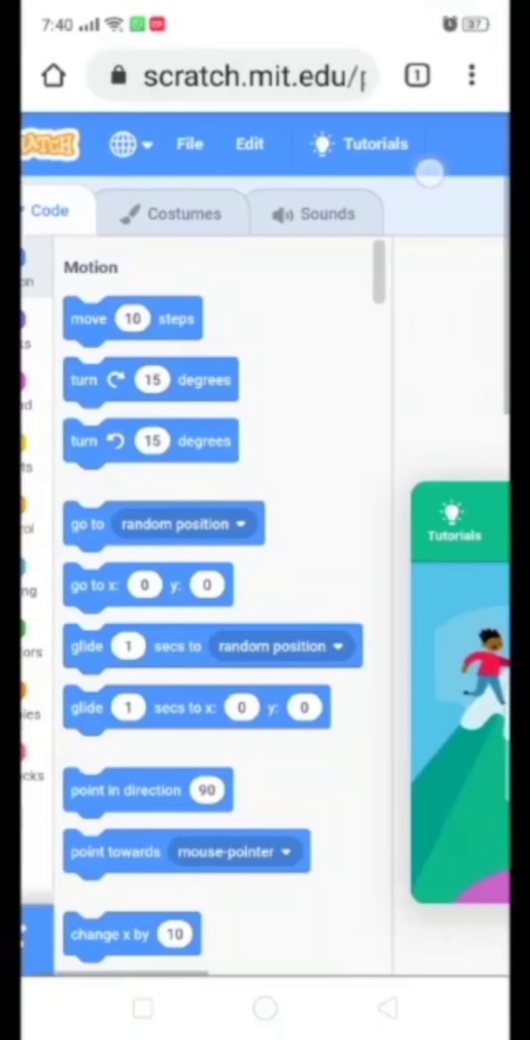
left_click(452, 529)
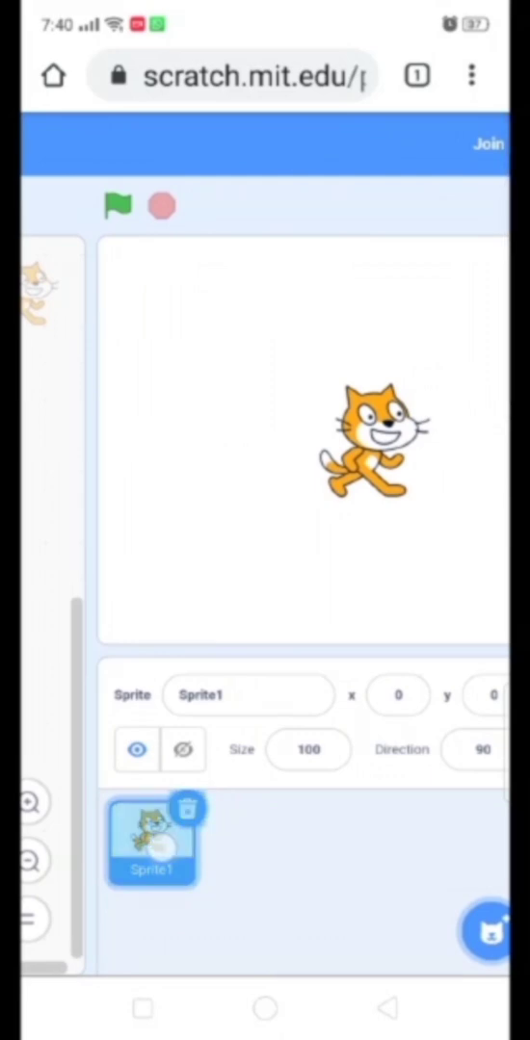
Delete Sprite1 and add the Microphone from the Music sprite category.
left_click(189, 807)
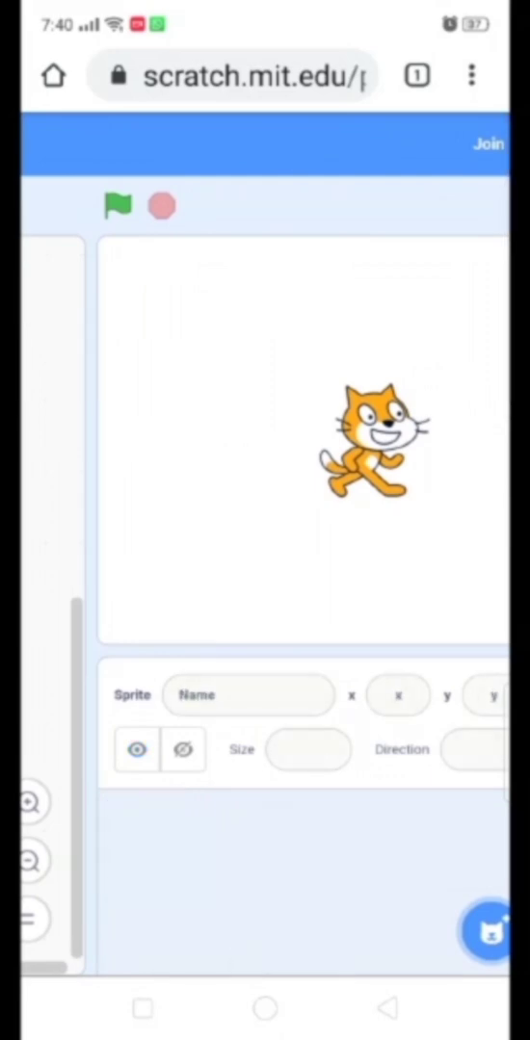
left_click(489, 932)
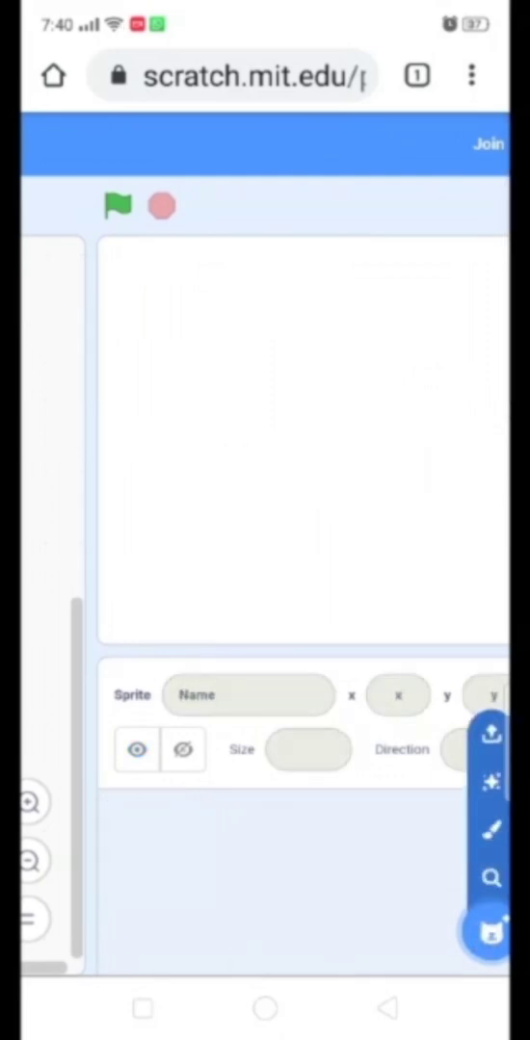
left_click(489, 933)
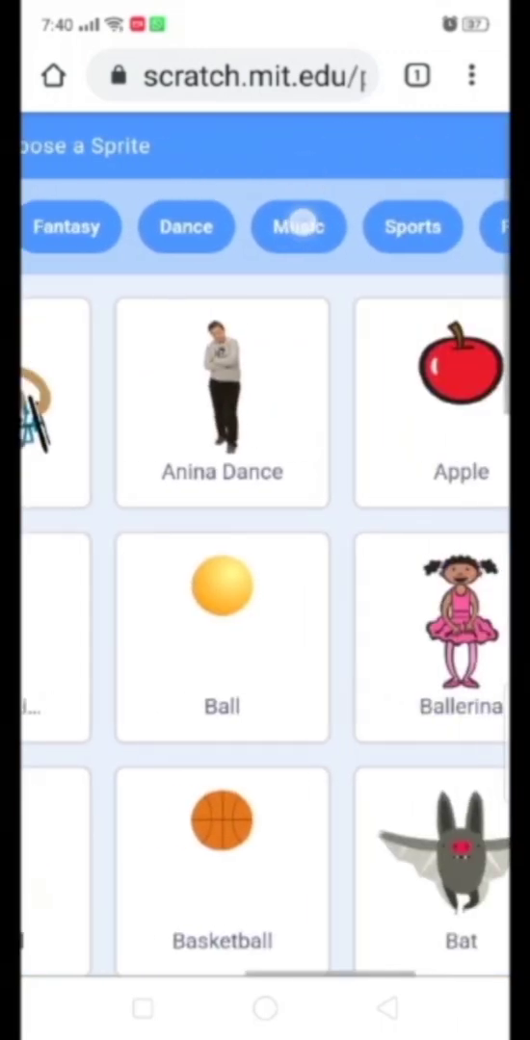
left_click(298, 228)
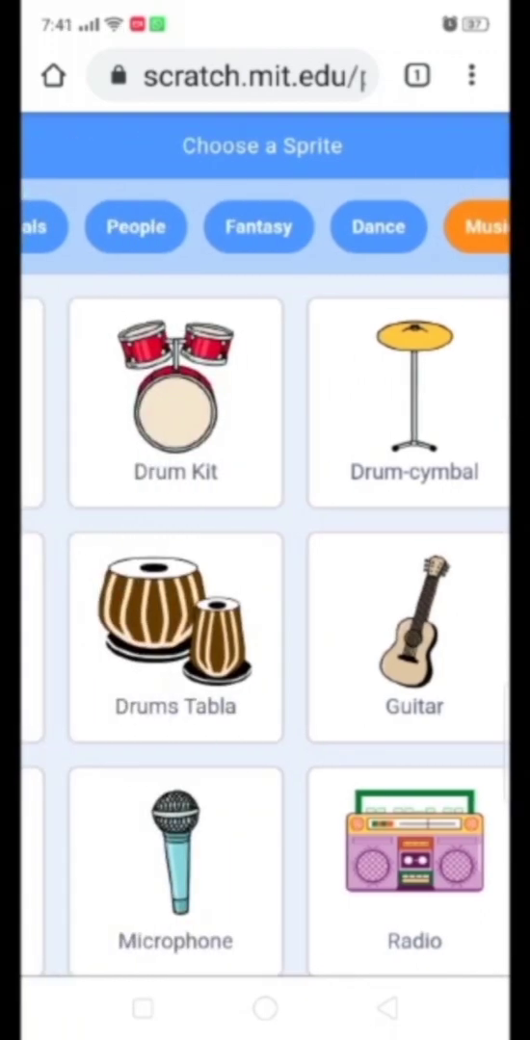
left_click(176, 848)
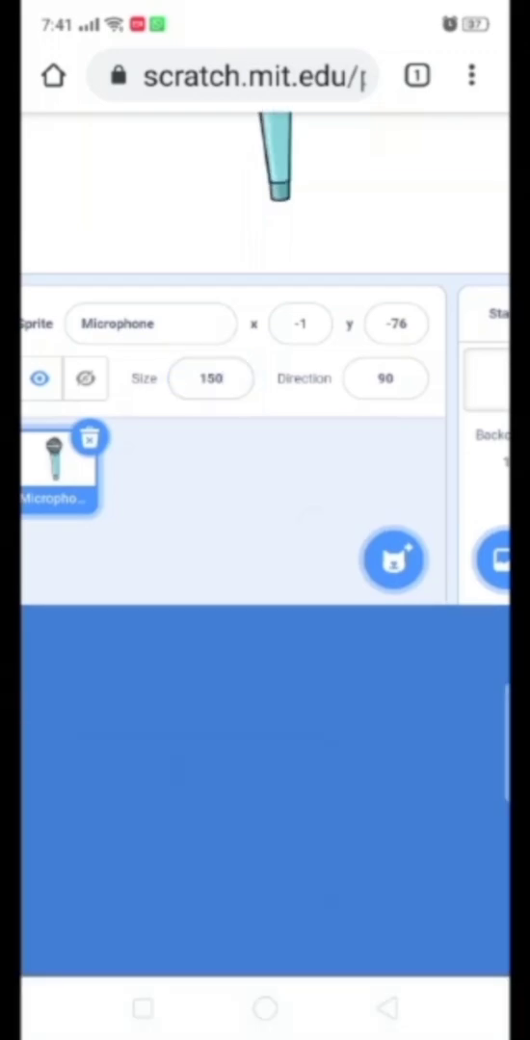
Scroll to the Microphone's Sound blocks, where Wub Beatbox is available.
scroll("down", 3)
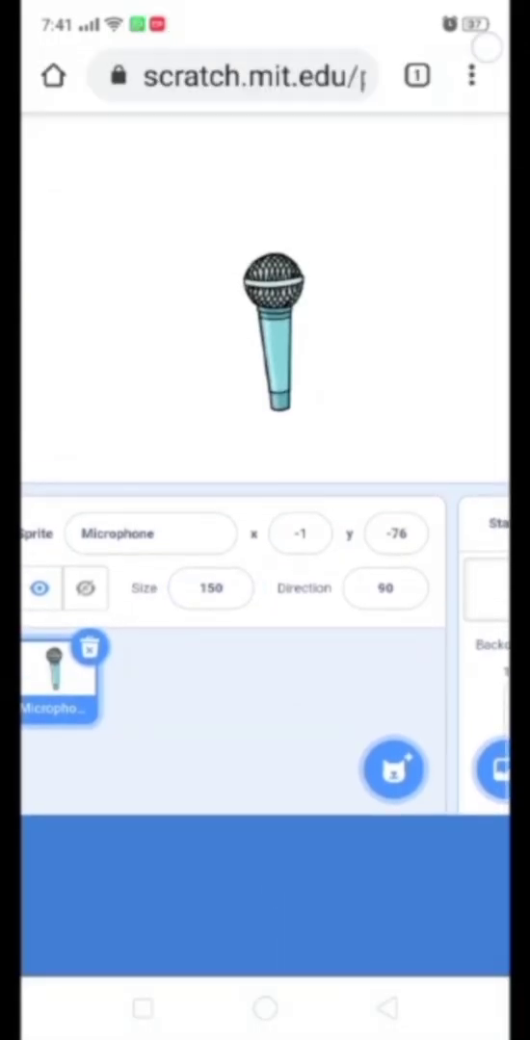
scroll("up", 3)
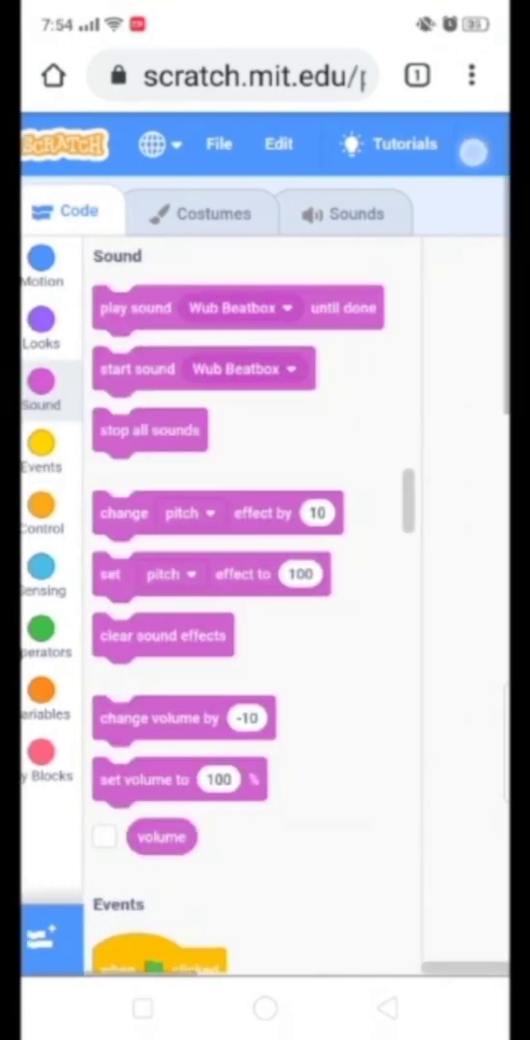
Build 'when flag clicked' > forever > wait 1 seconds > start a Beatbox sound for the Microphone.
left_click(43, 453)
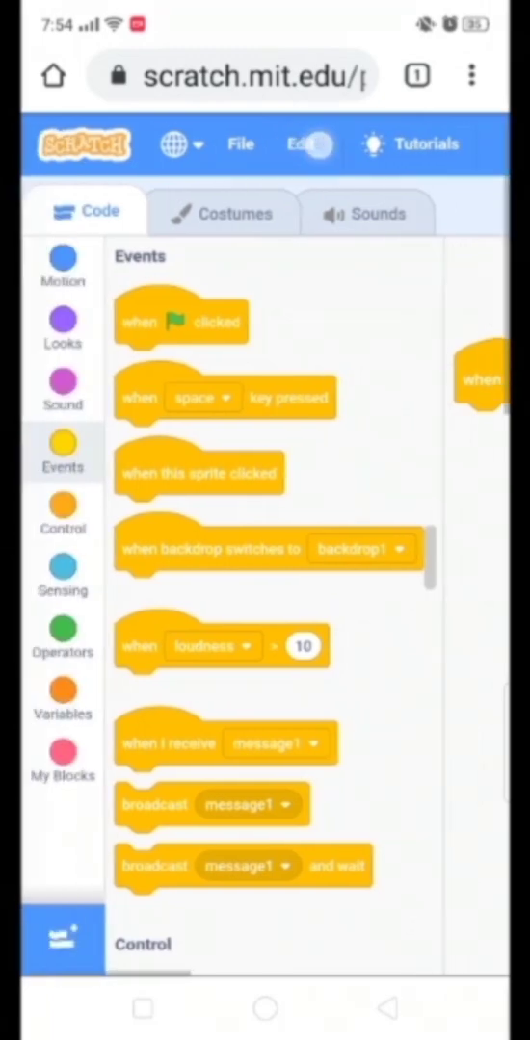
left_click(62, 510)
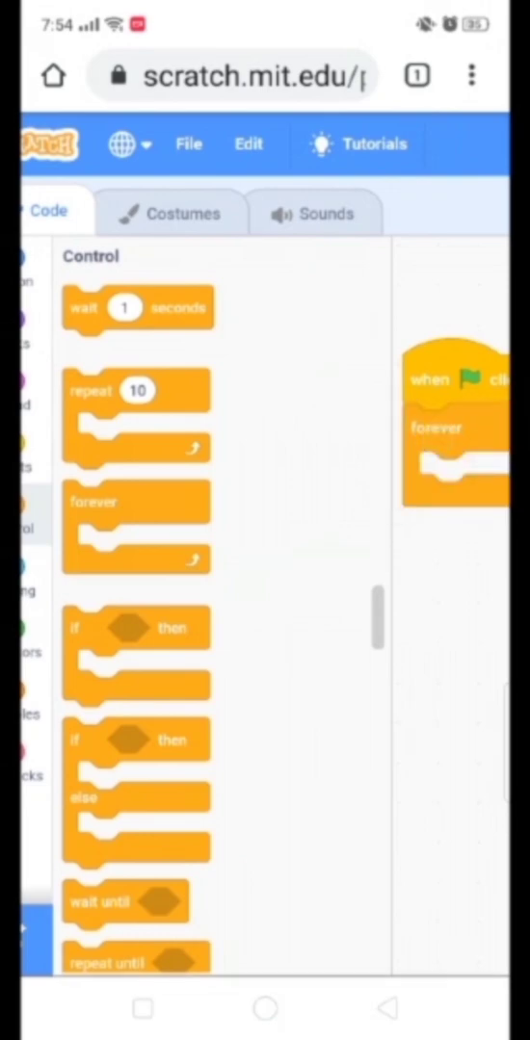
left_click_drag(135, 308, 459, 477)
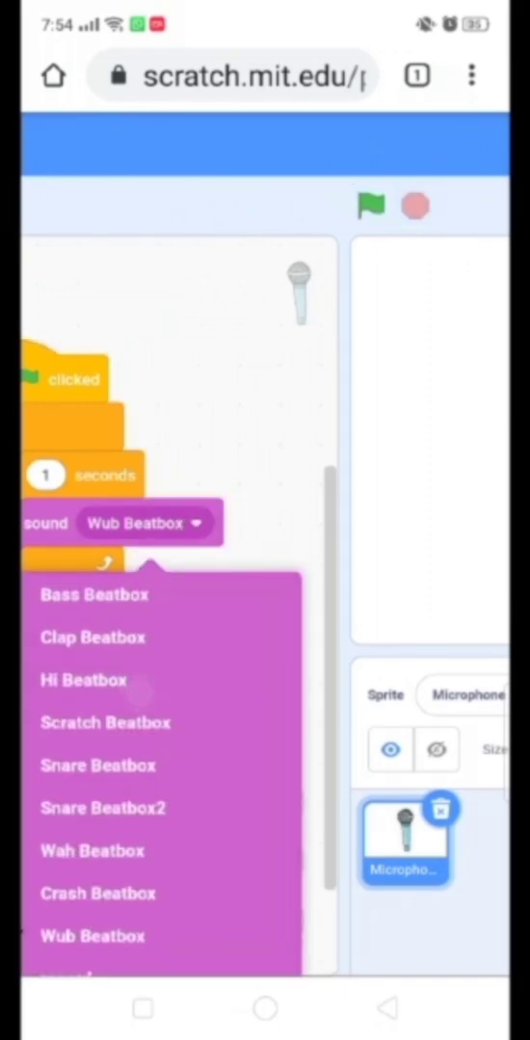
left_click(83, 680)
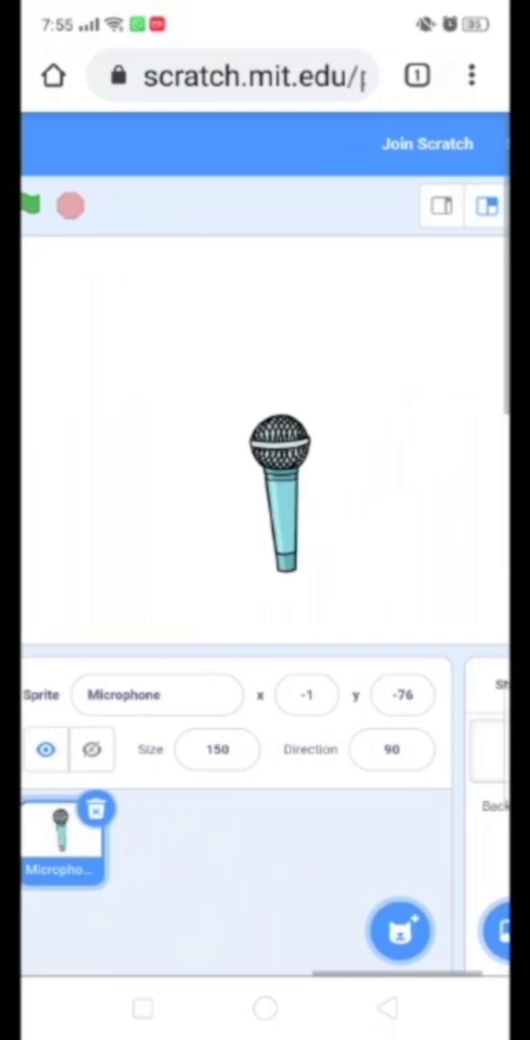
Add the Drum Kit sprite from the library next to the Microphone.
left_click(395, 929)
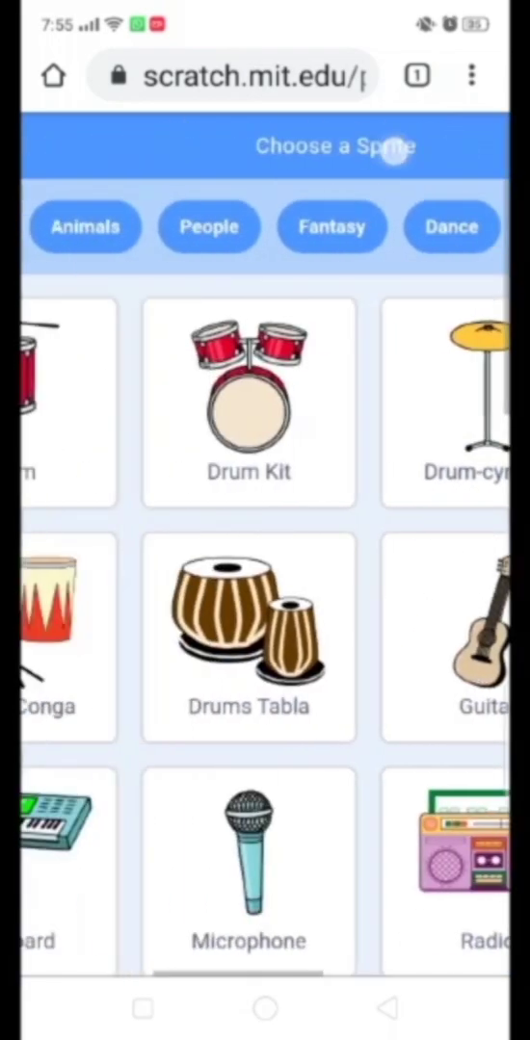
left_click(249, 867)
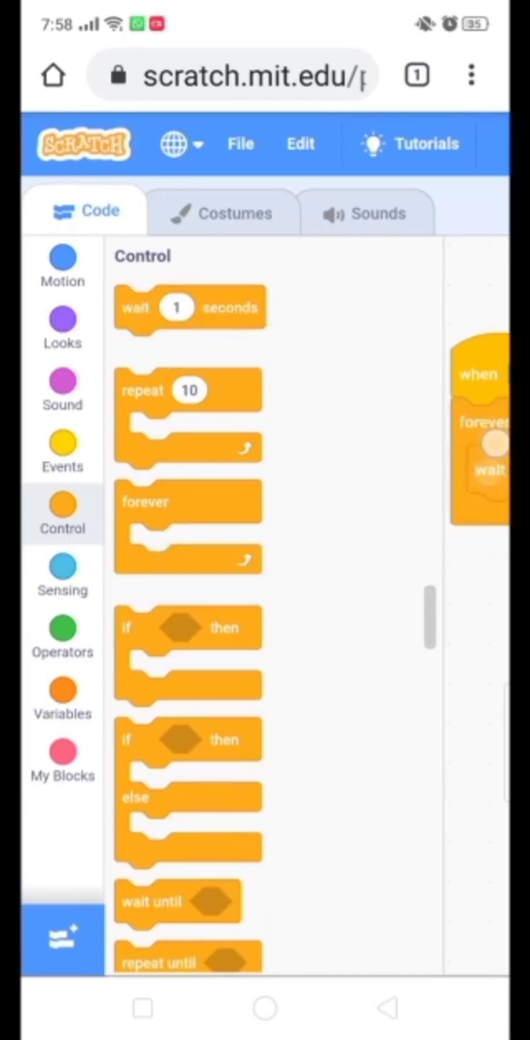
Show the Drum Kit's Sound blocks to reach 'start sound Low Tom'.
left_click(62, 389)
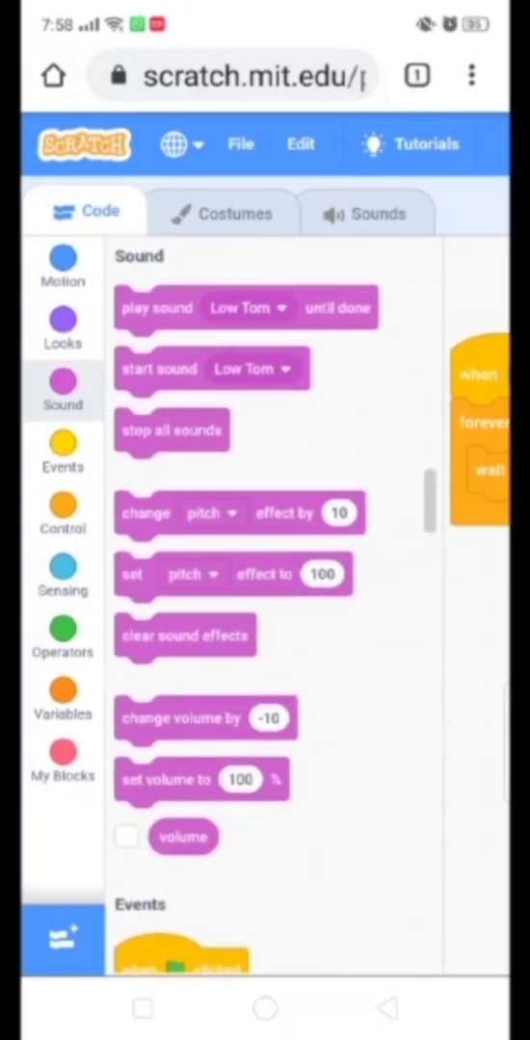
scroll("left", 3)
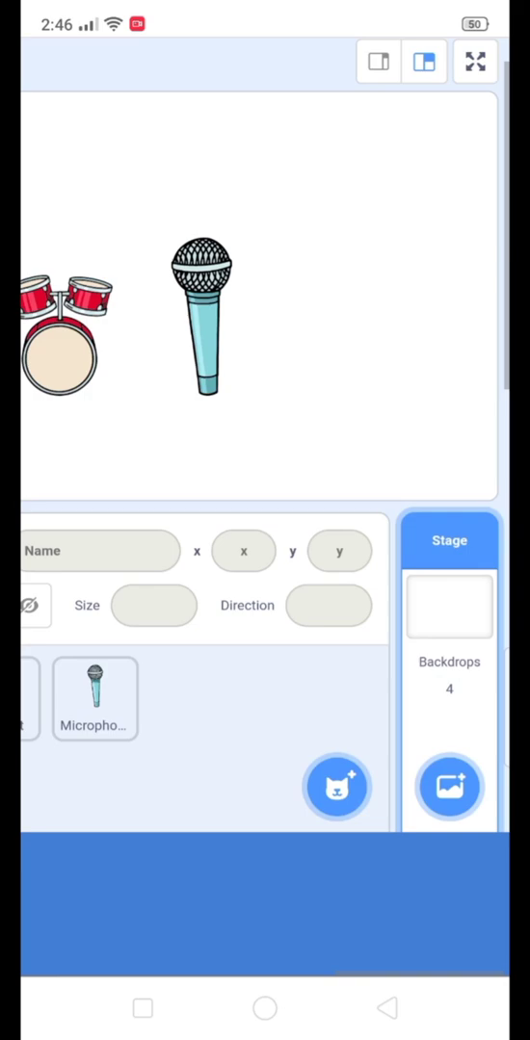
Set Concert as the stage backdrop behind the Drum Kit and Microphone.
left_click(449, 786)
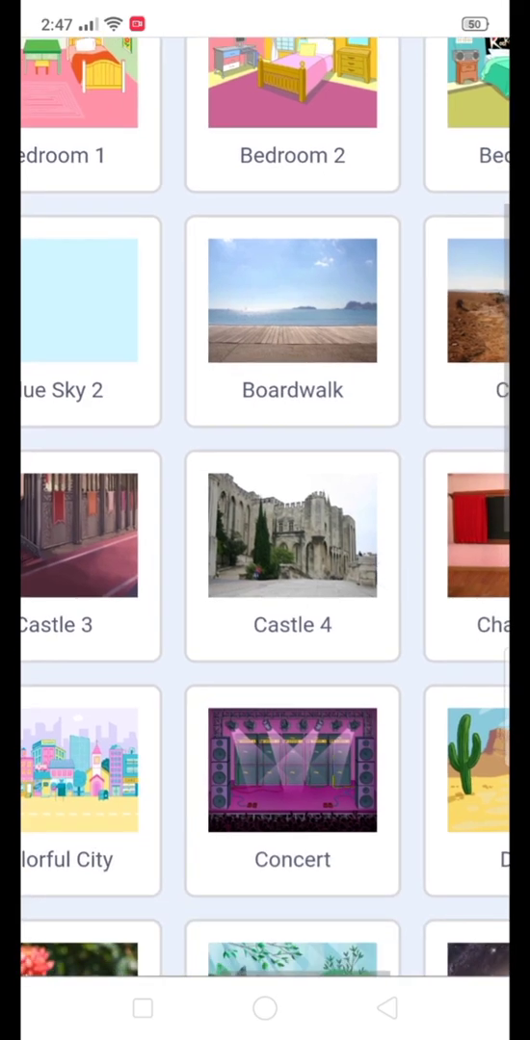
left_click(292, 771)
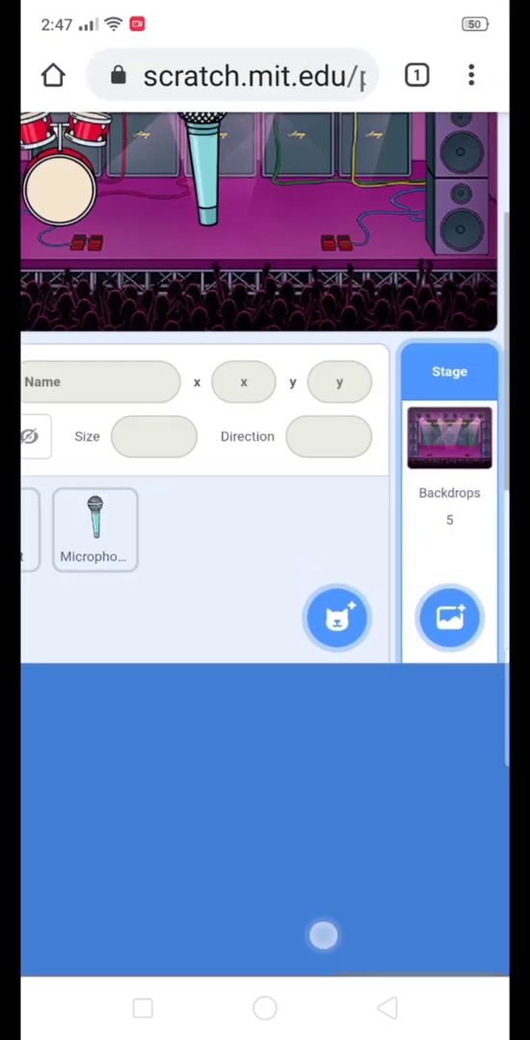
scroll("up", 3)
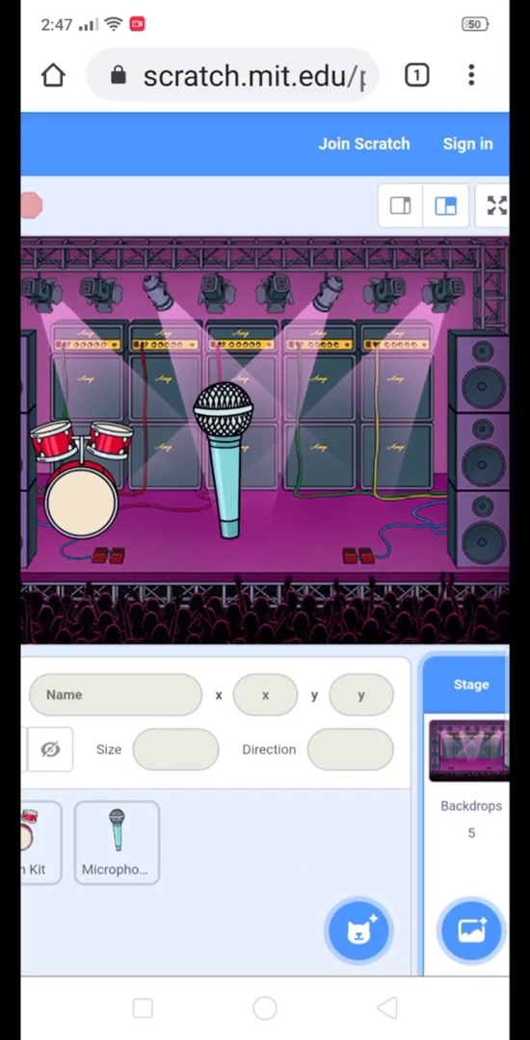
left_click(360, 930)
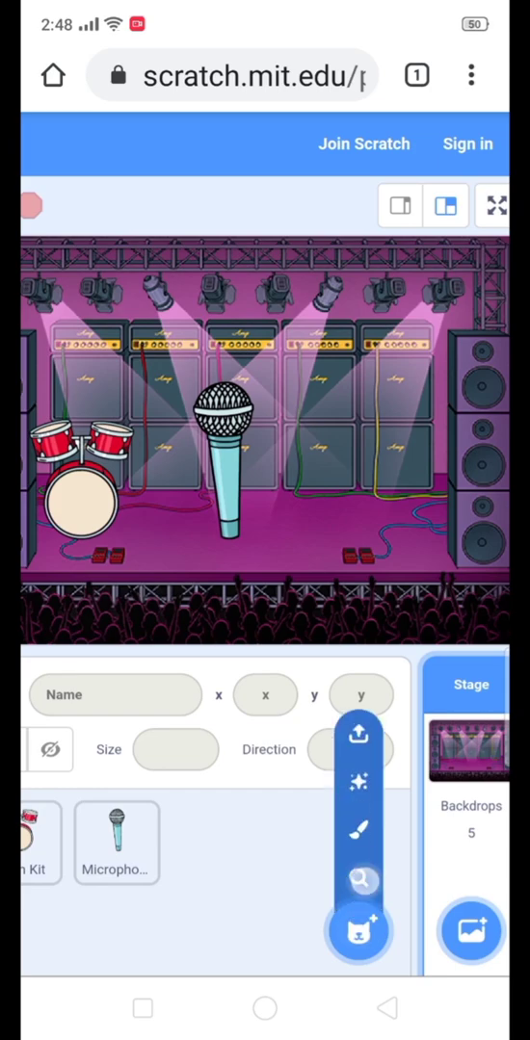
Add the Saxophone sprite from the library, whose sound is C2 Sax.
left_click(361, 932)
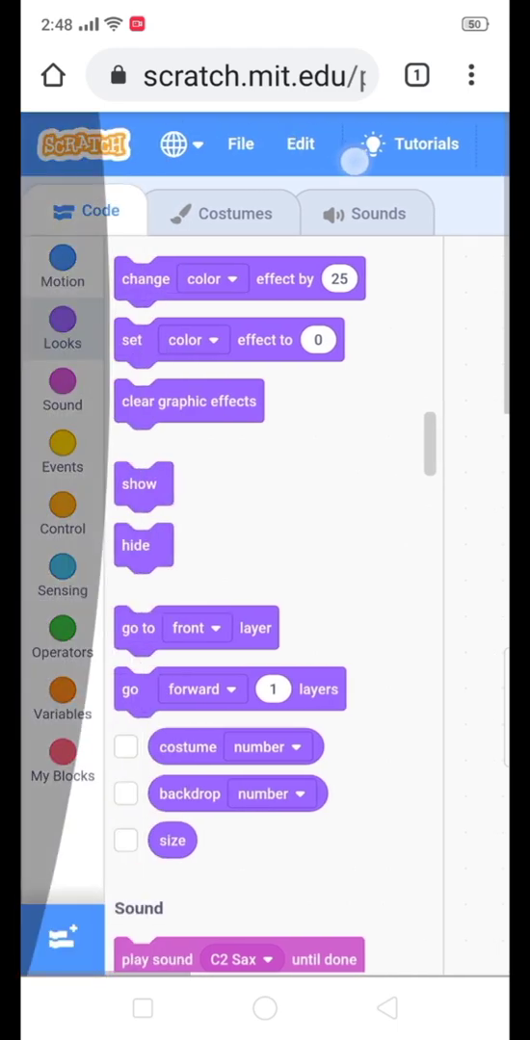
Place 'wait 1 seconds' and 'start sound C2 Sax' inside the saxophone's forever loop.
left_click(62, 452)
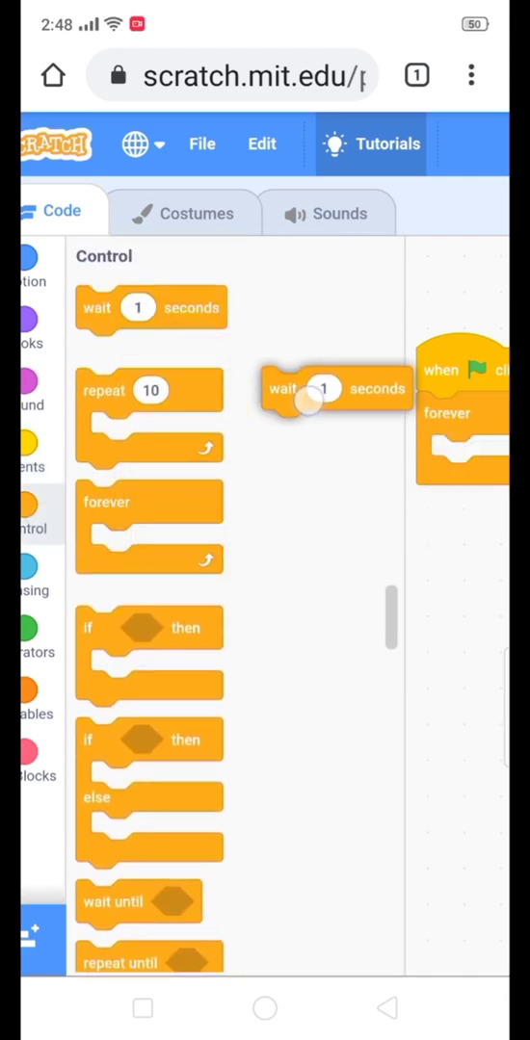
left_click_drag(332, 389, 463, 454)
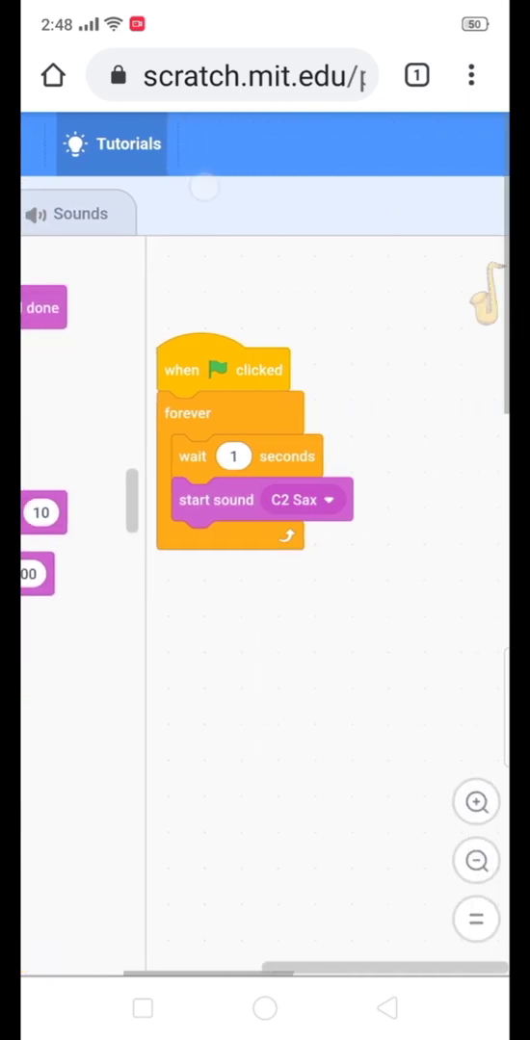
left_click_drag(235, 454, 293, 500)
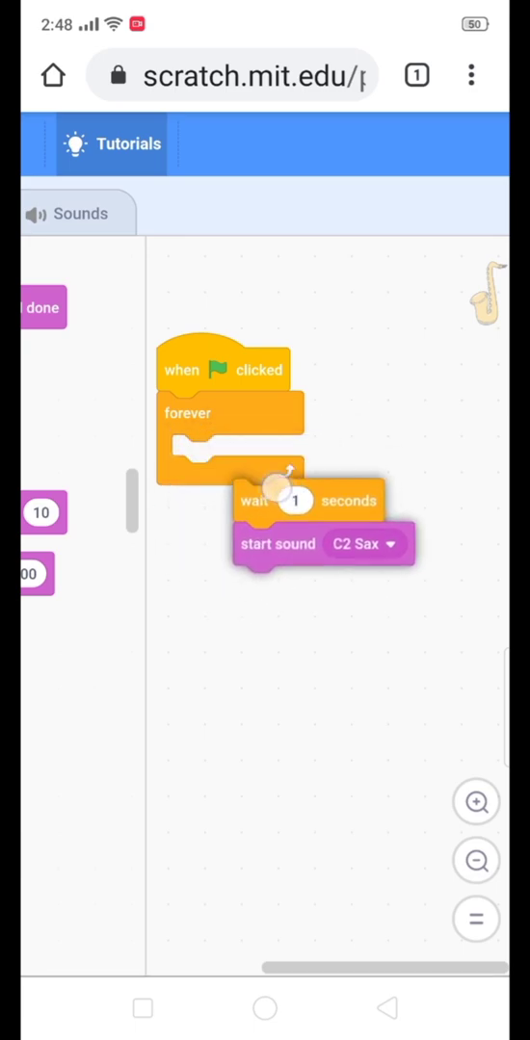
left_click(294, 501)
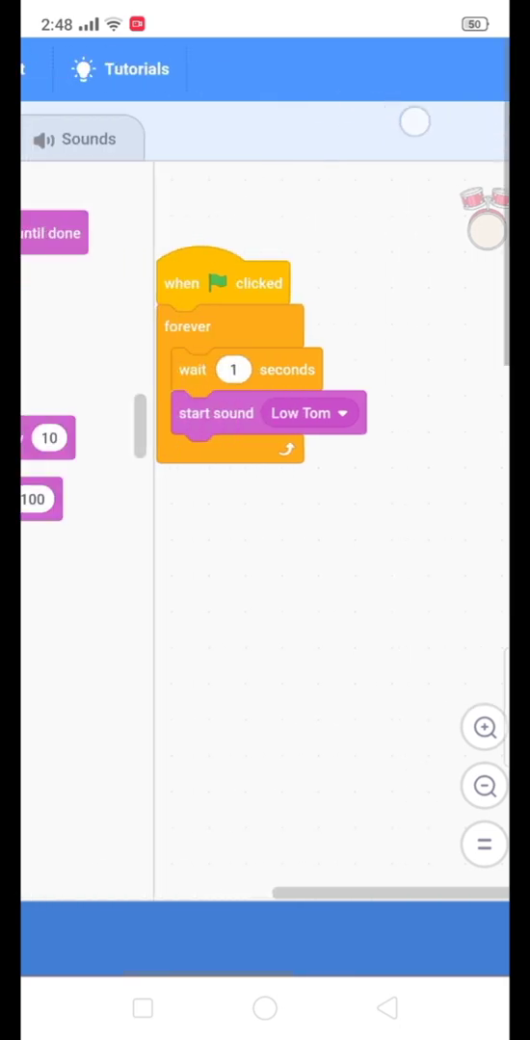
Set the Drum Kit's wait before the Low Tom sound to 0 seconds.
left_click(235, 369)
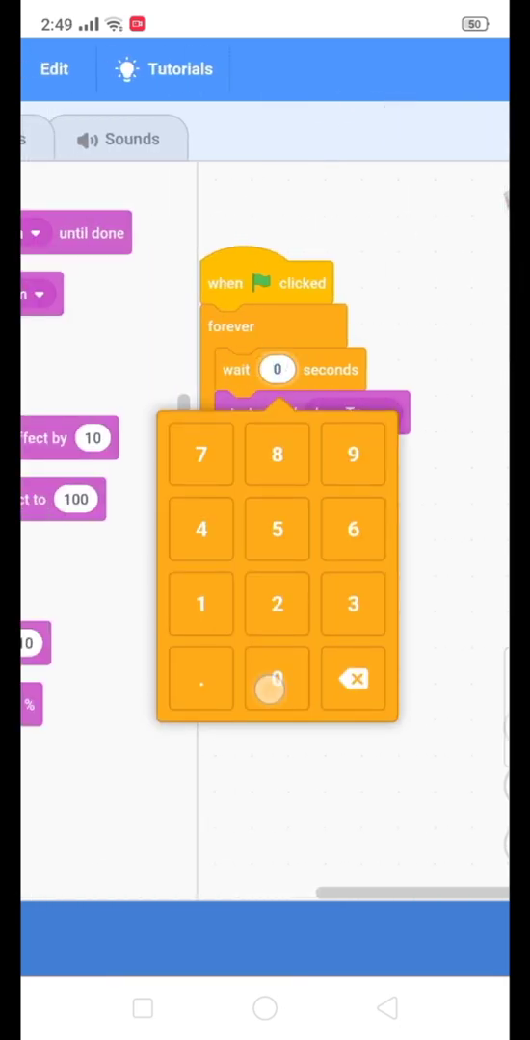